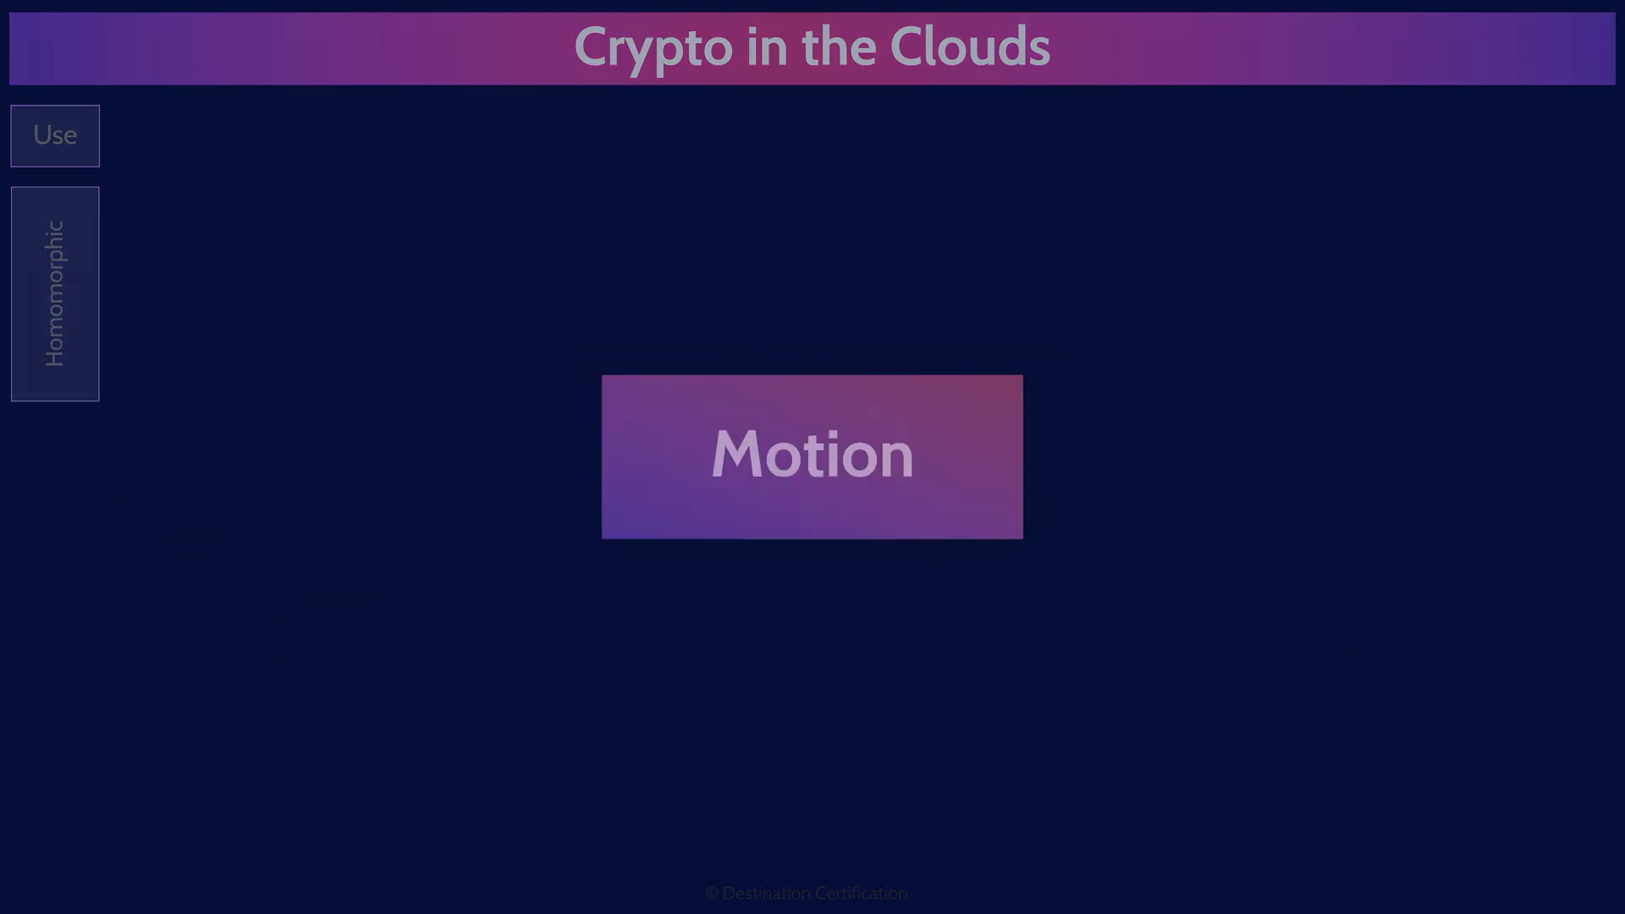
Move the Motion box from the slide centre into the top row beside Use.
drag(811, 456, 285, 136)
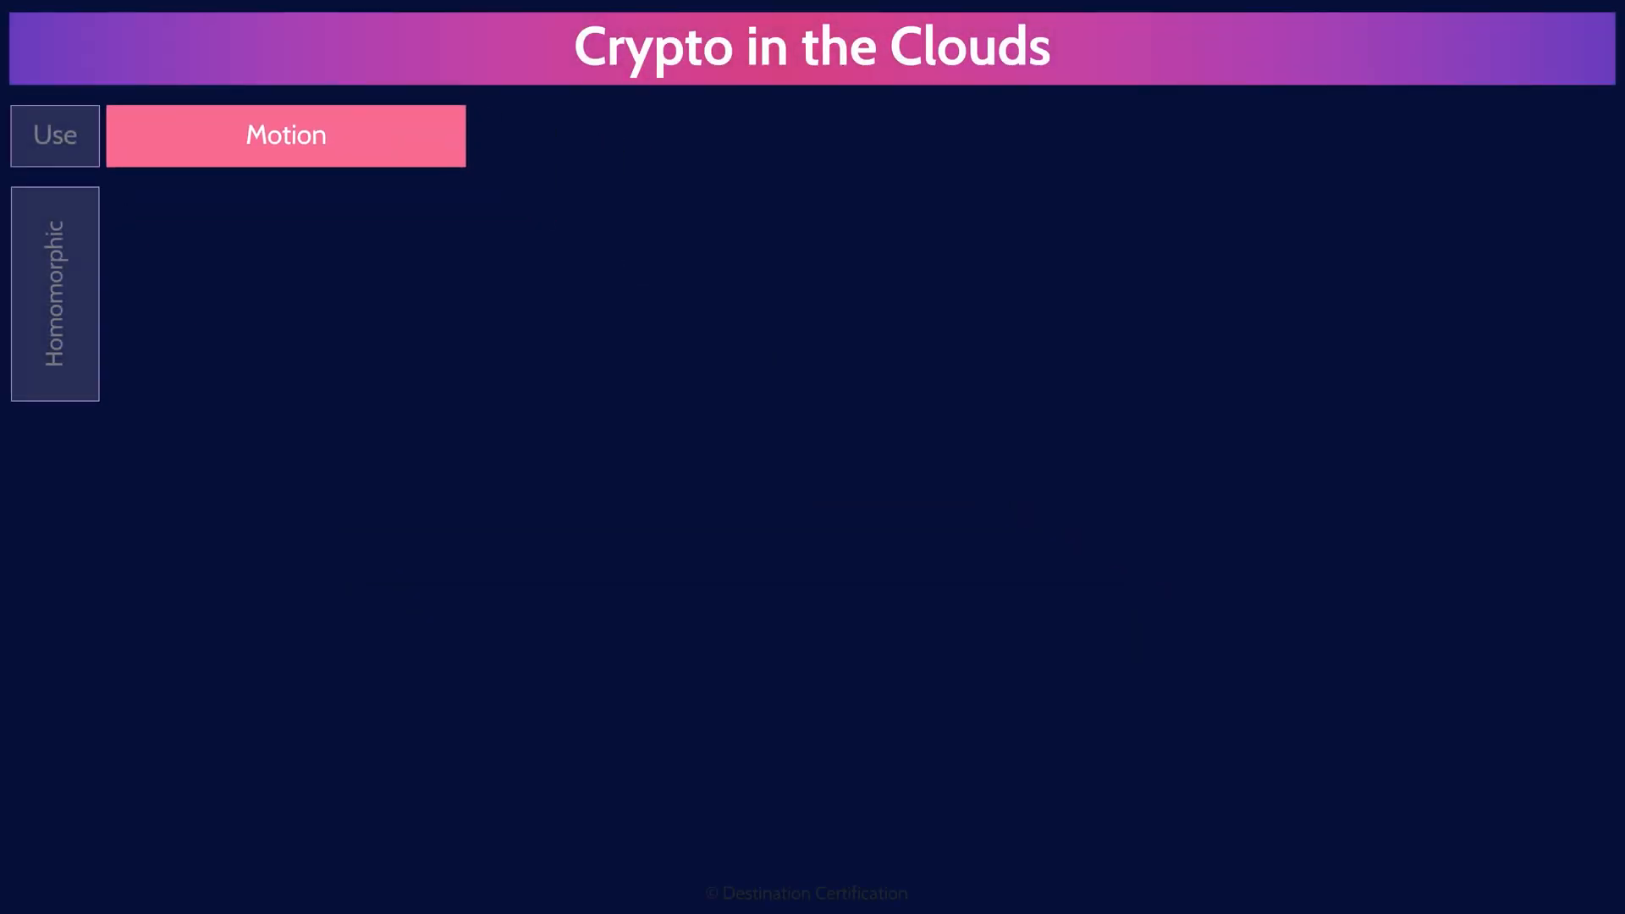
Reveal VPN, IPSec, Transport Mode and Tunnel Mode under Motion with the SSL / TLS card.
click(285, 135)
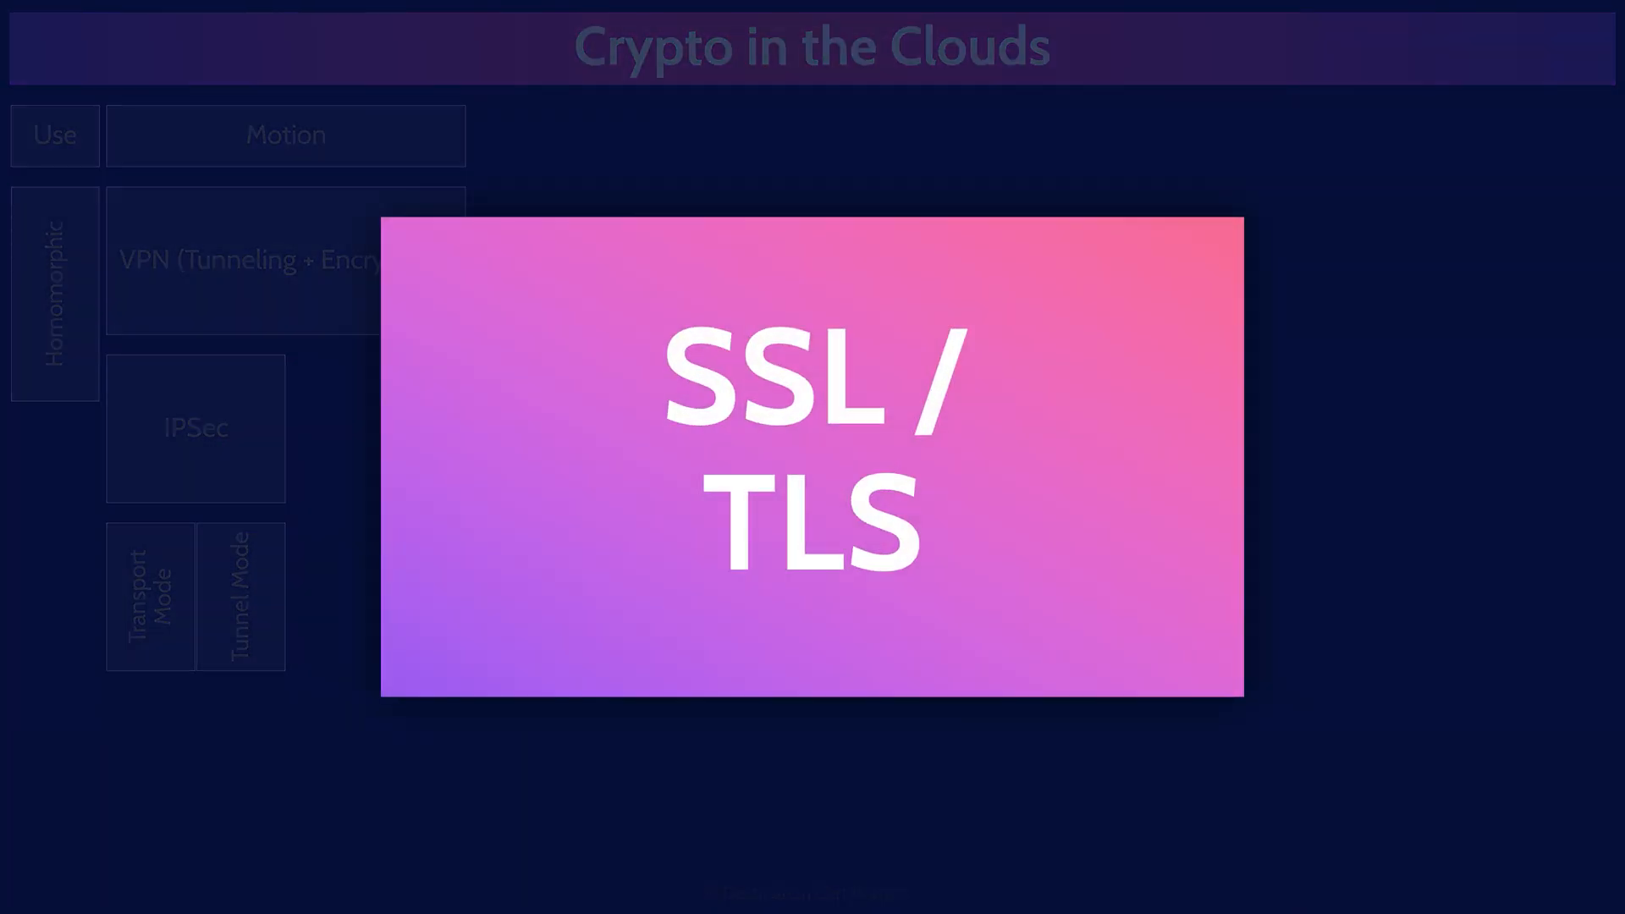